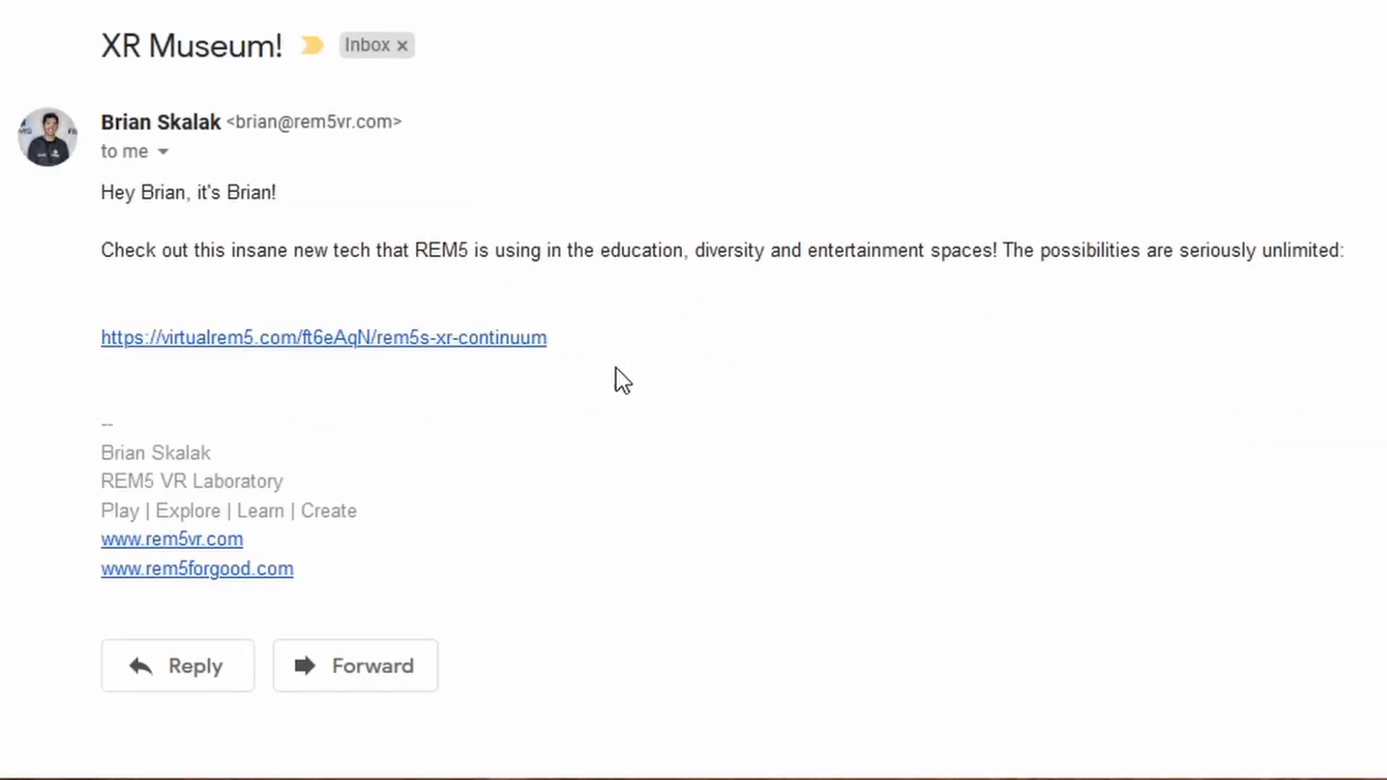
mouse_move(351, 353)
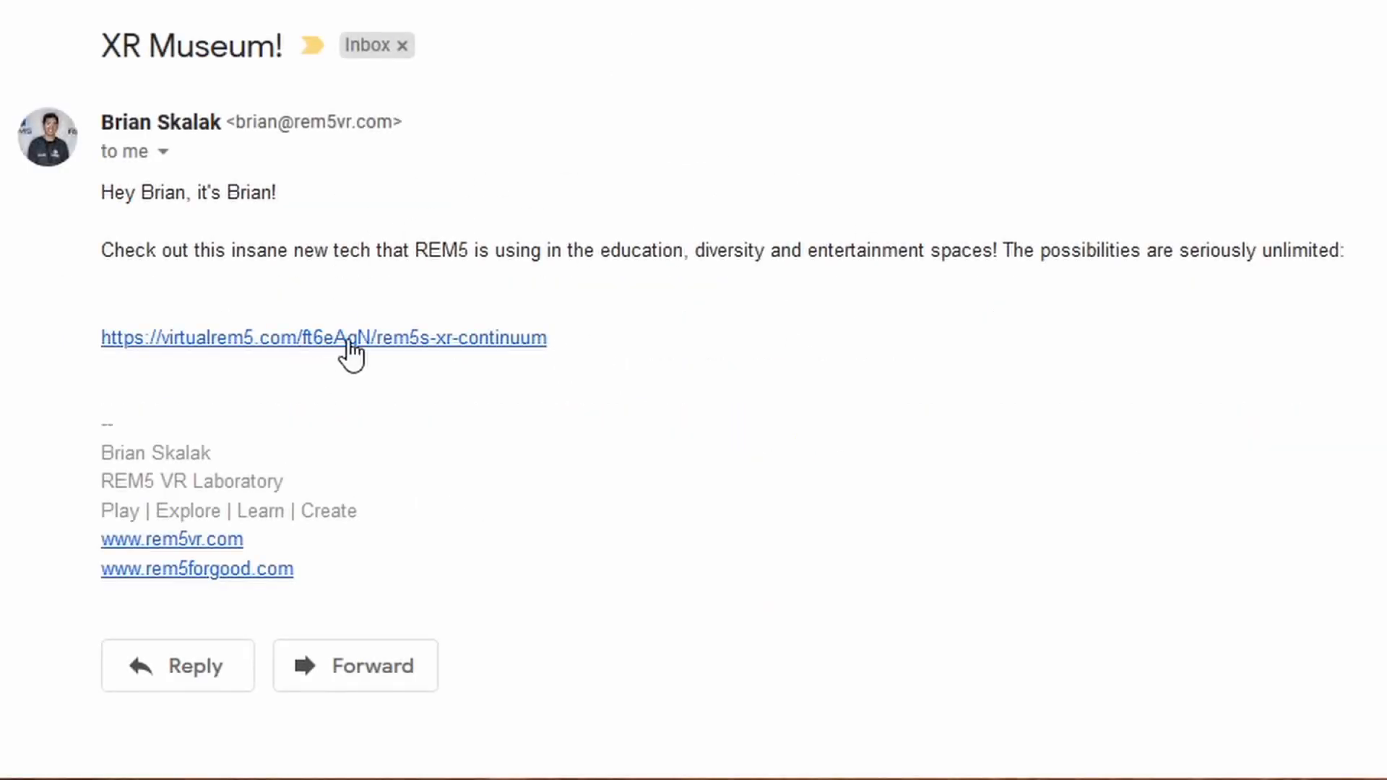
Follow the virtualrem5.com link in the XR Museum email to the REM5 Studios space
left_click(323, 338)
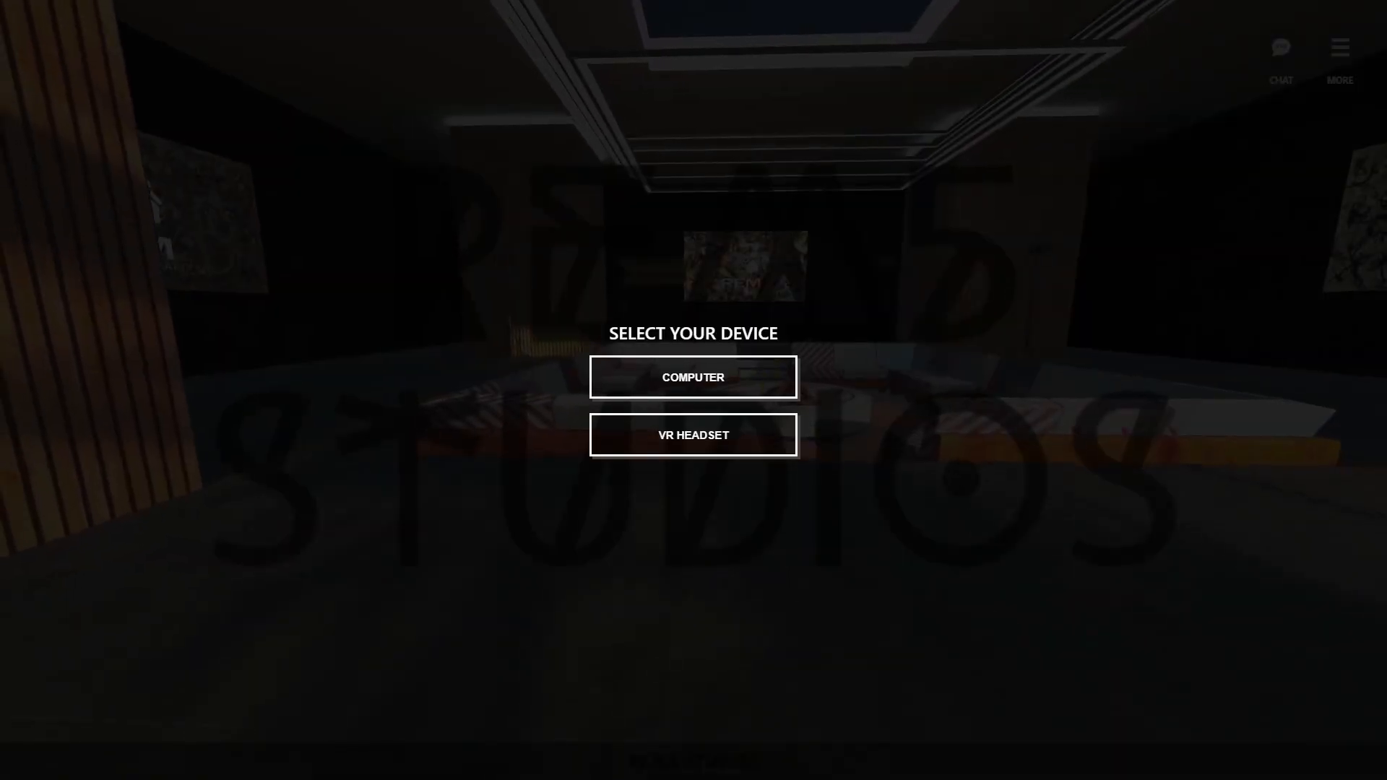
Join from a computer, enter the room after the audio check as display name SVEN
left_click(692, 377)
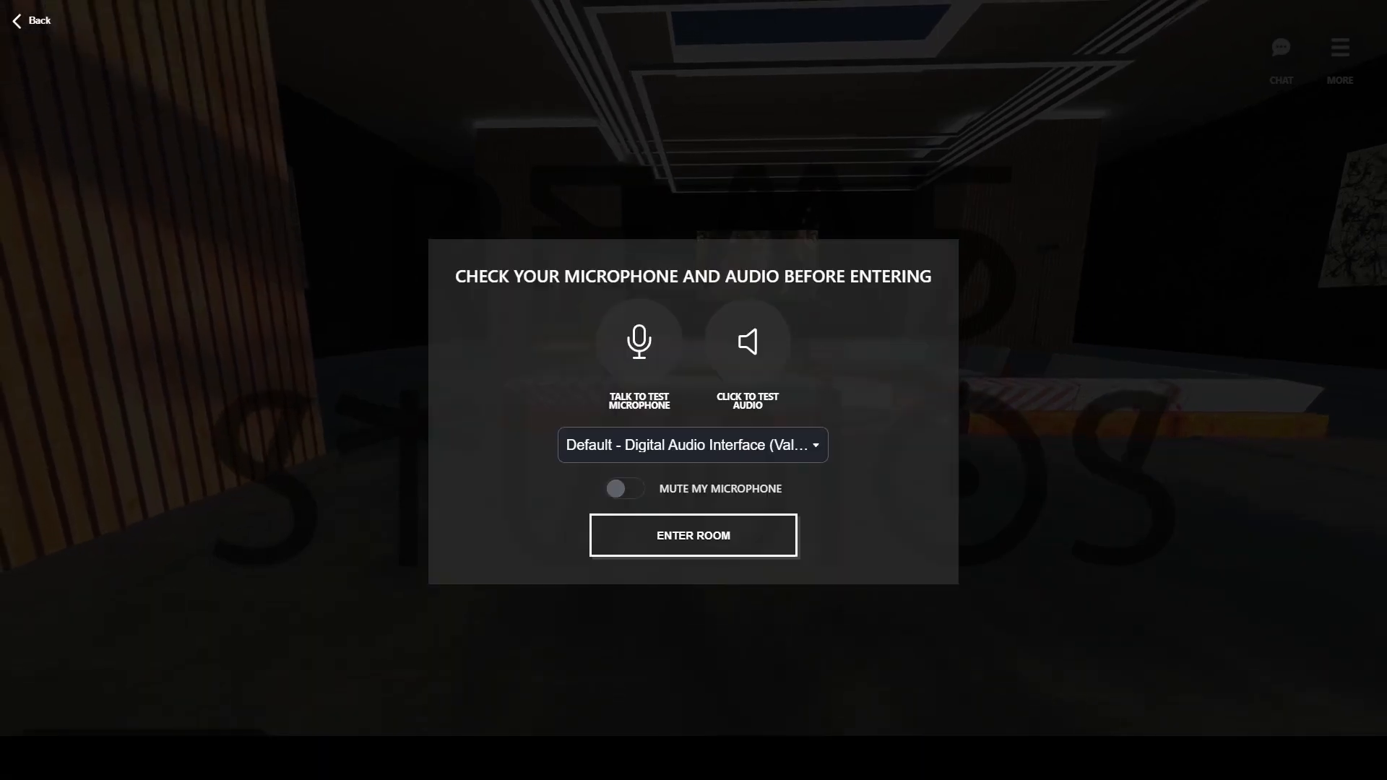
left_click(692, 534)
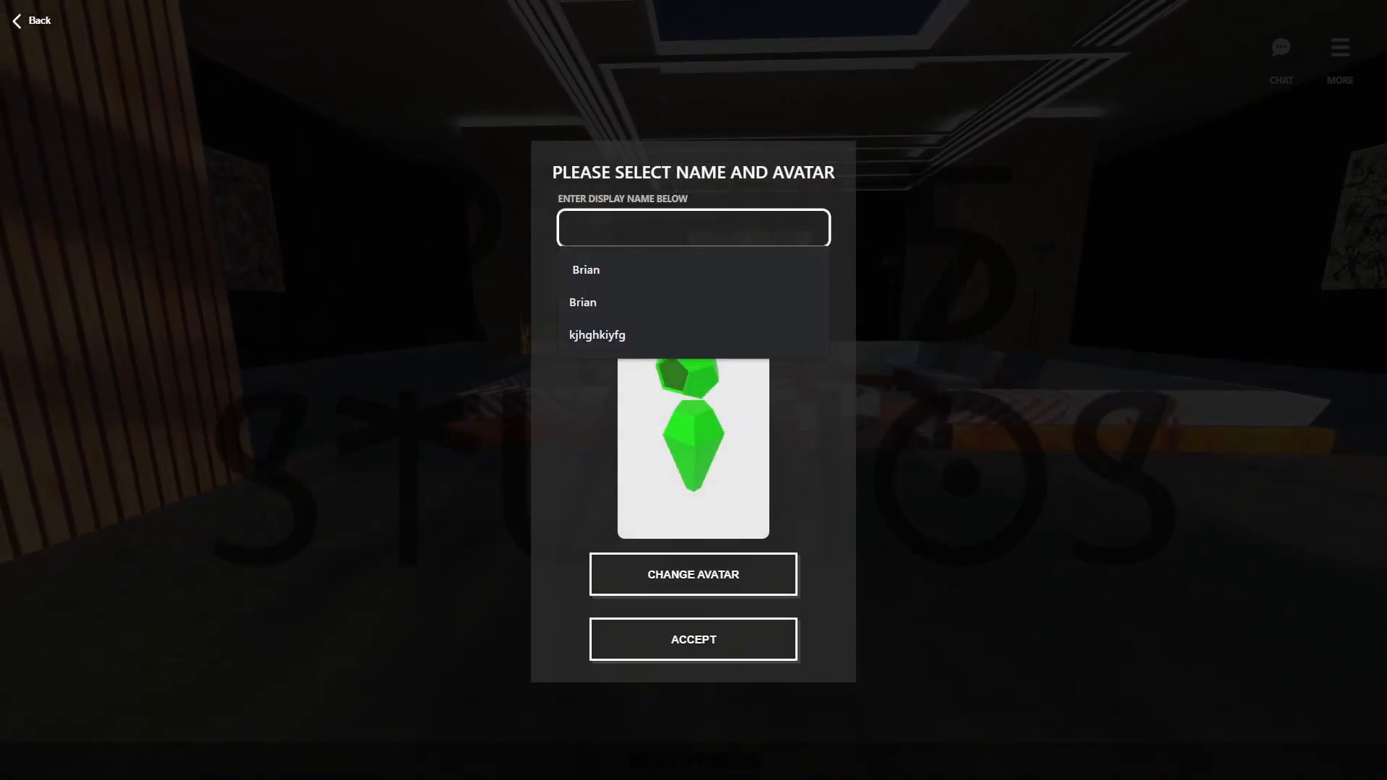
type("SVEN")
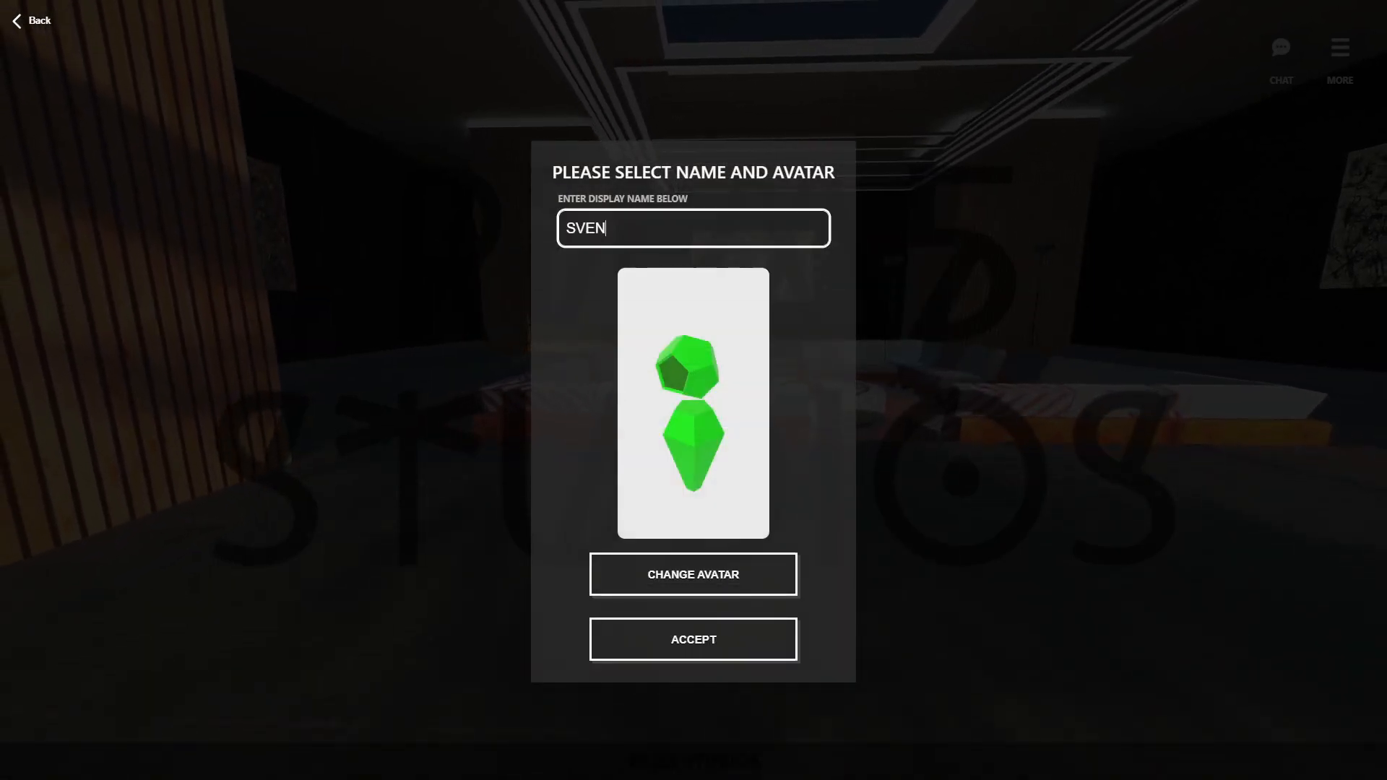
left_click(692, 638)
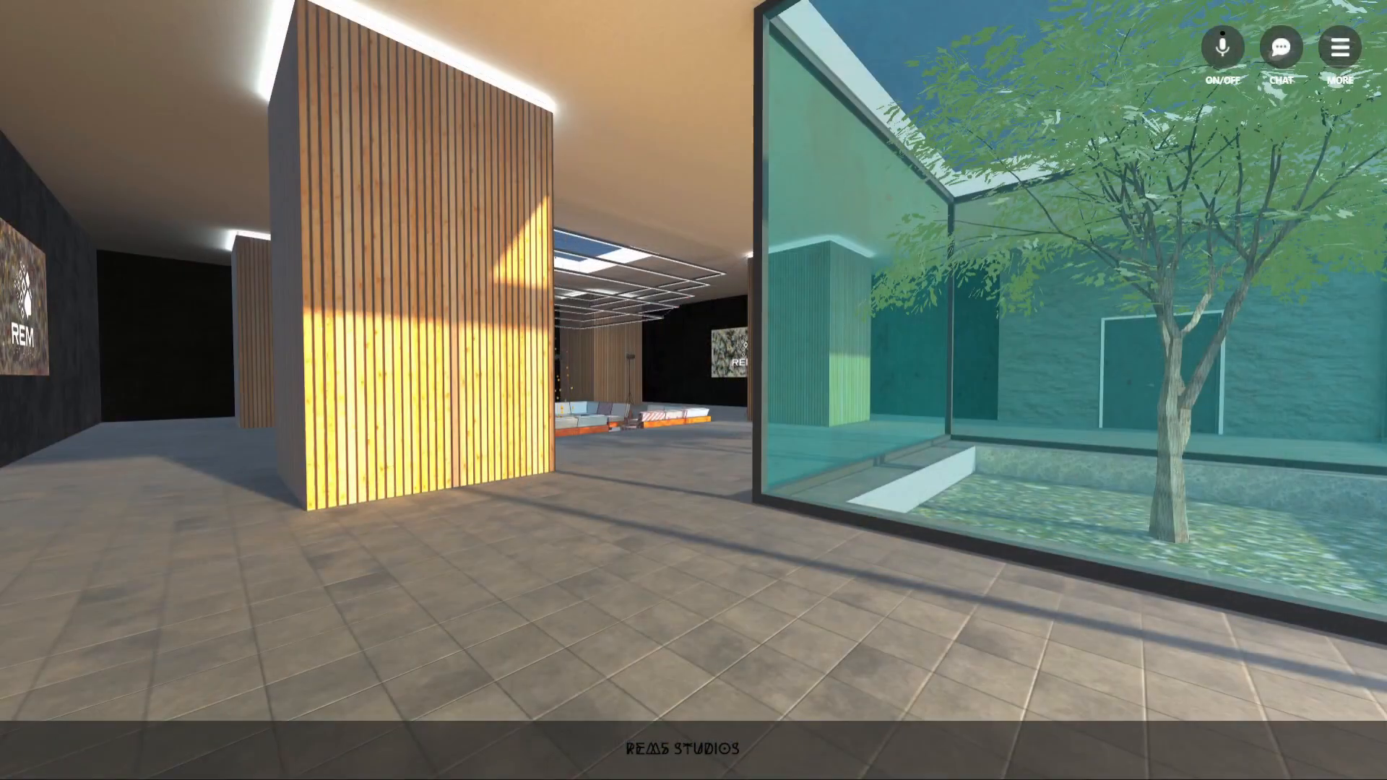
Send 'Hey everyone!!' to the room chat
left_click(1277, 47)
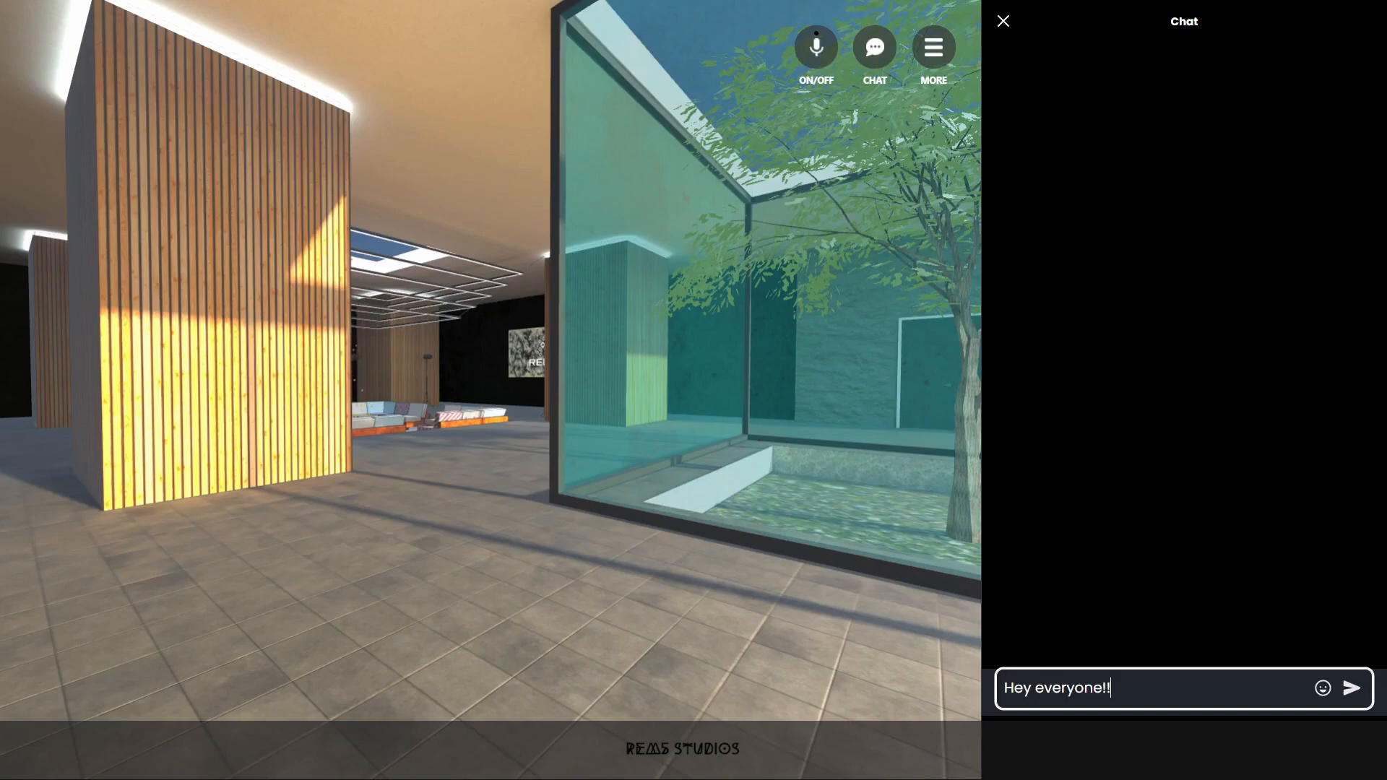
left_click(1351, 688)
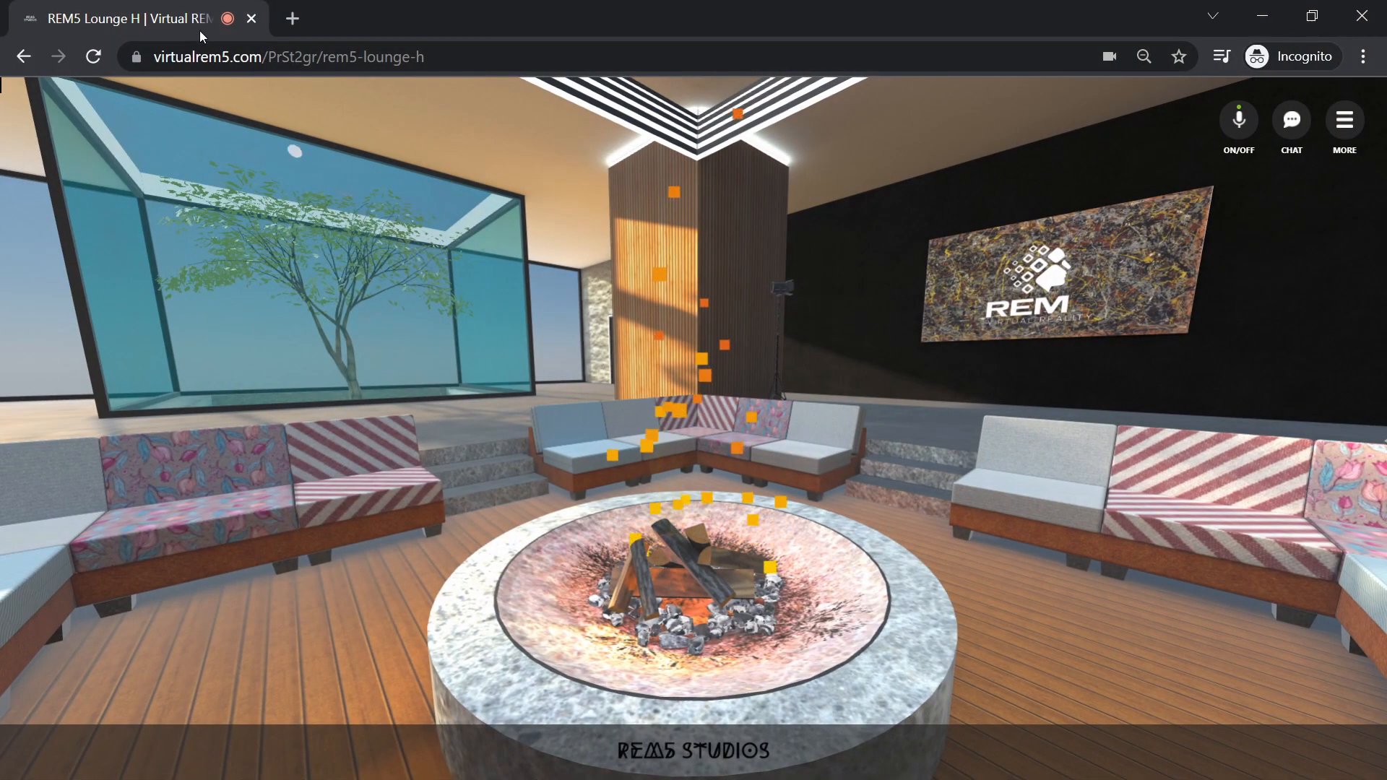
Refresh the REM5 Lounge H page so the XR experience loads again
left_click(94, 56)
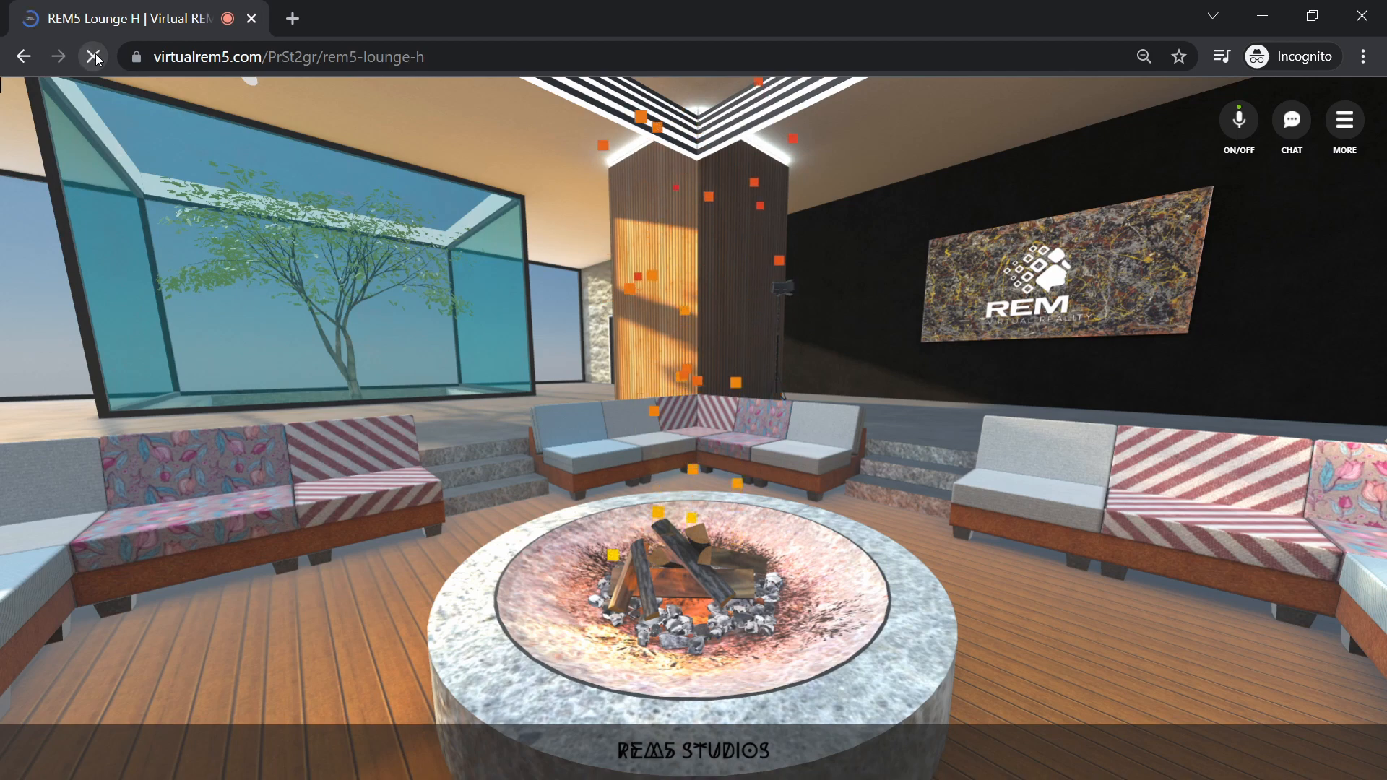
left_click(95, 57)
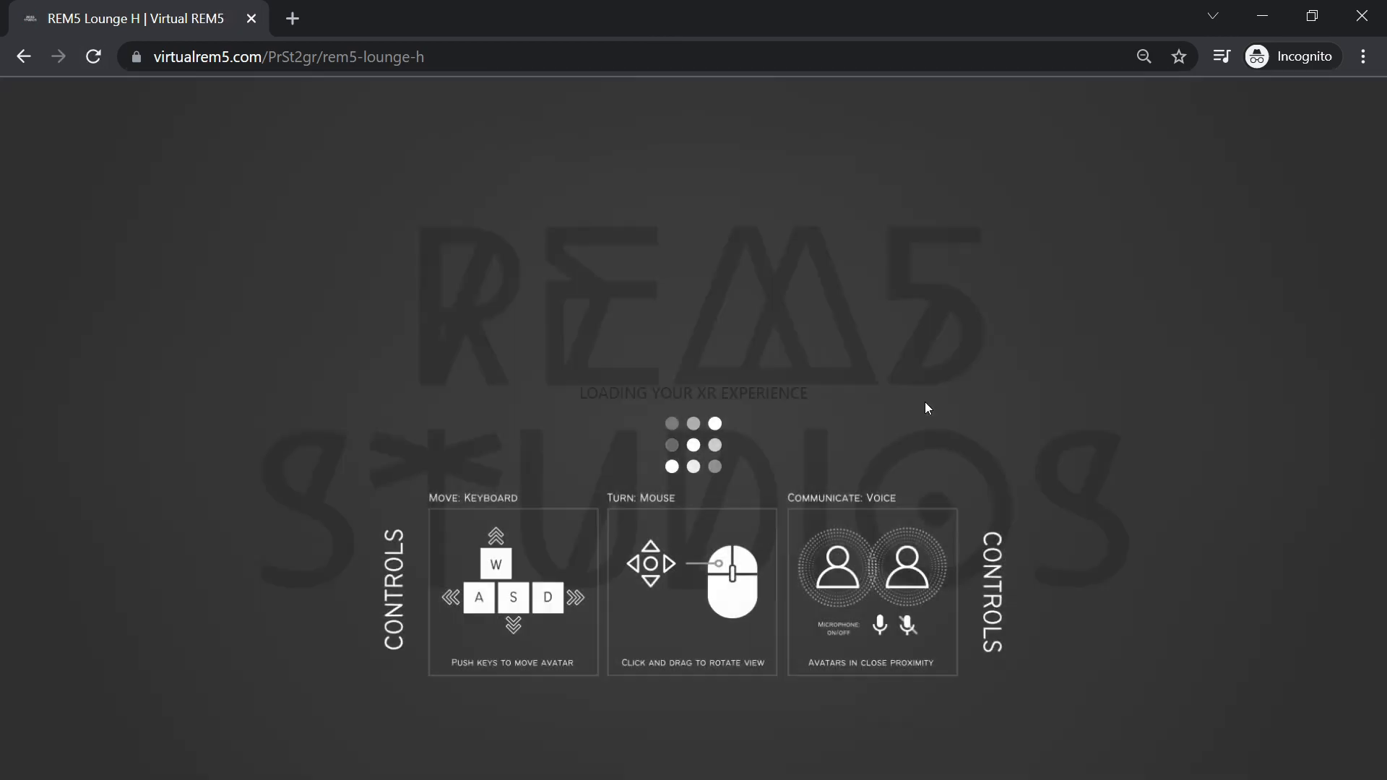